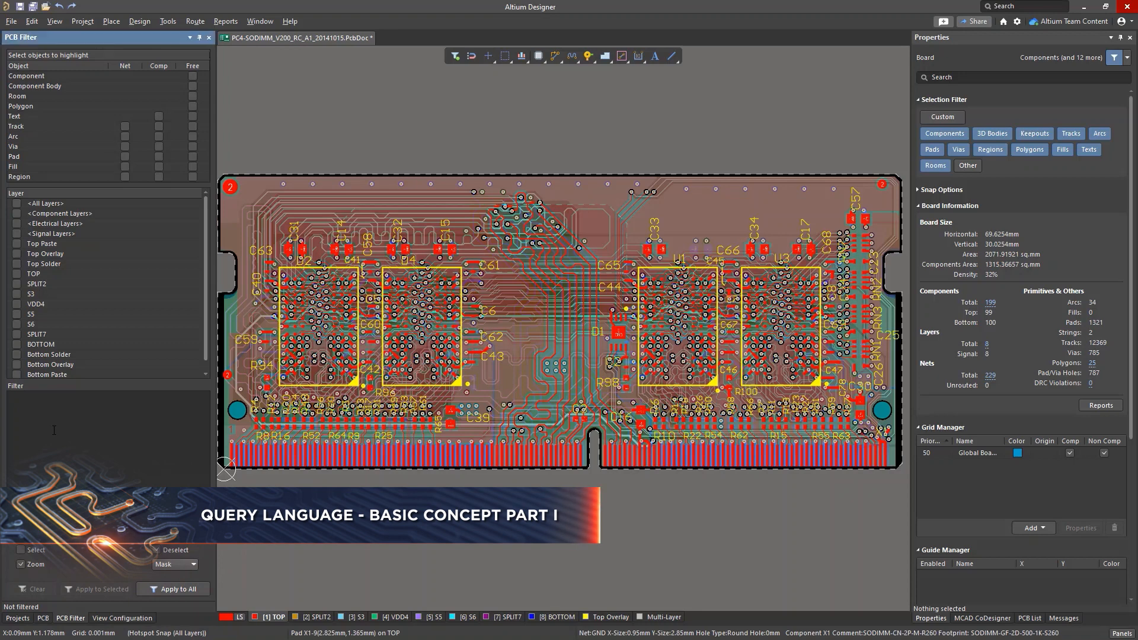
Step: Run the IsVia, IsTrack and IsComponent filter queries, then clear the filter
text(IsVia)
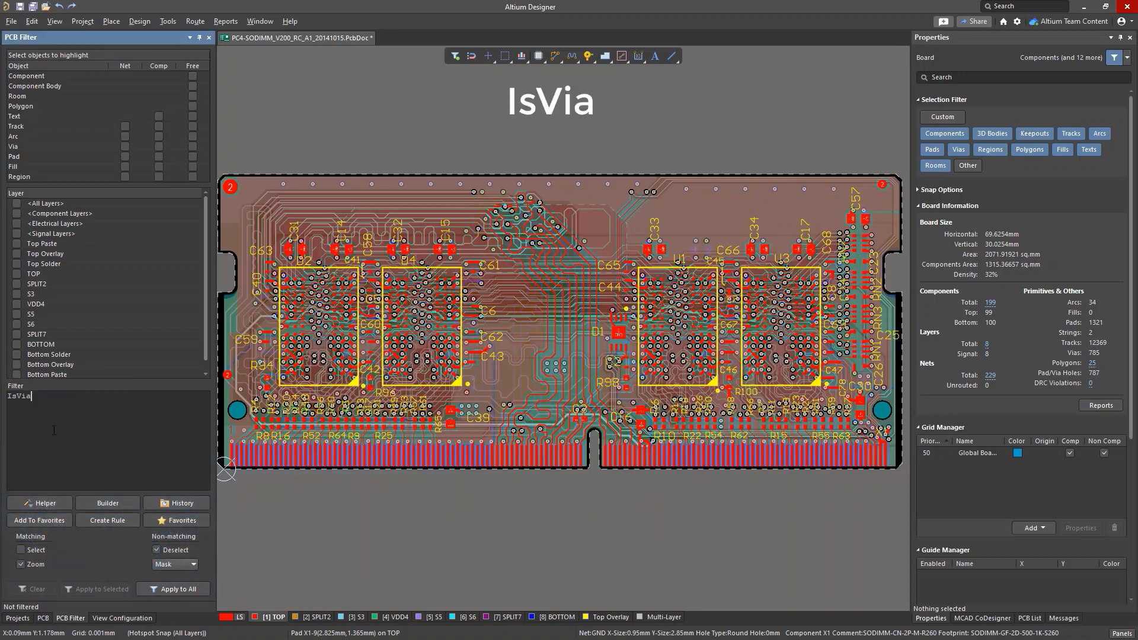
click(173, 589)
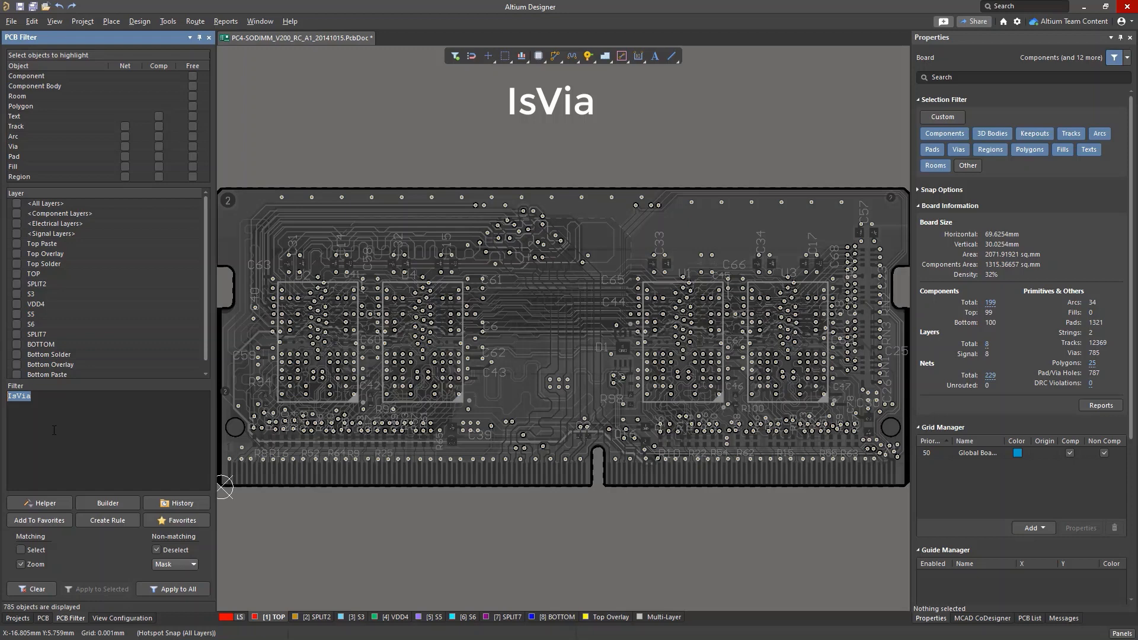
text(IsPad)
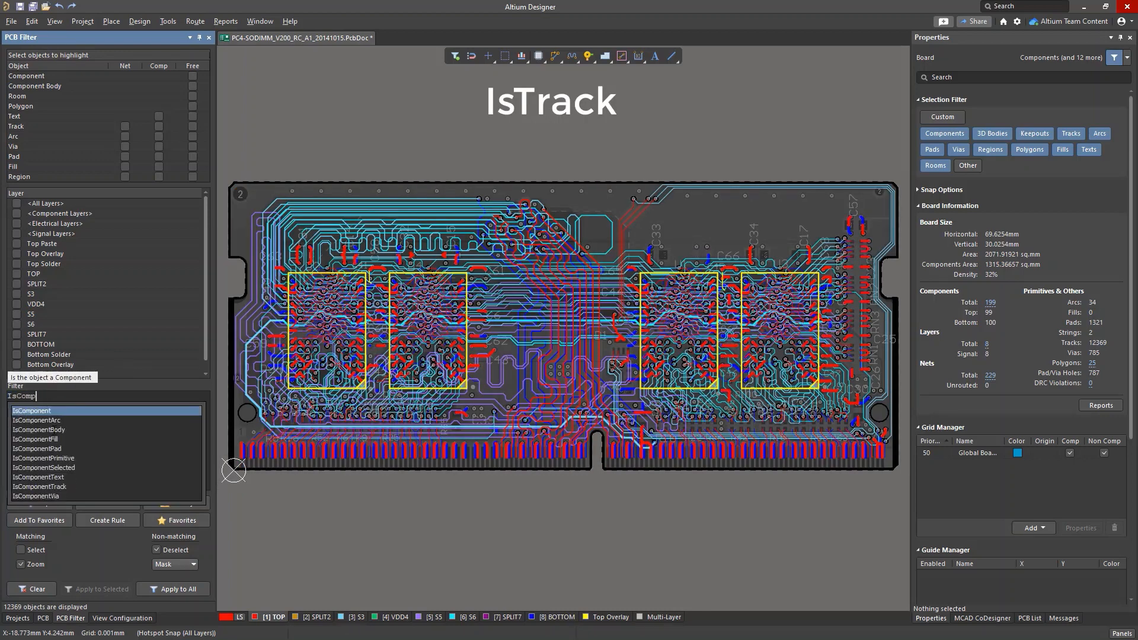
click(32, 410)
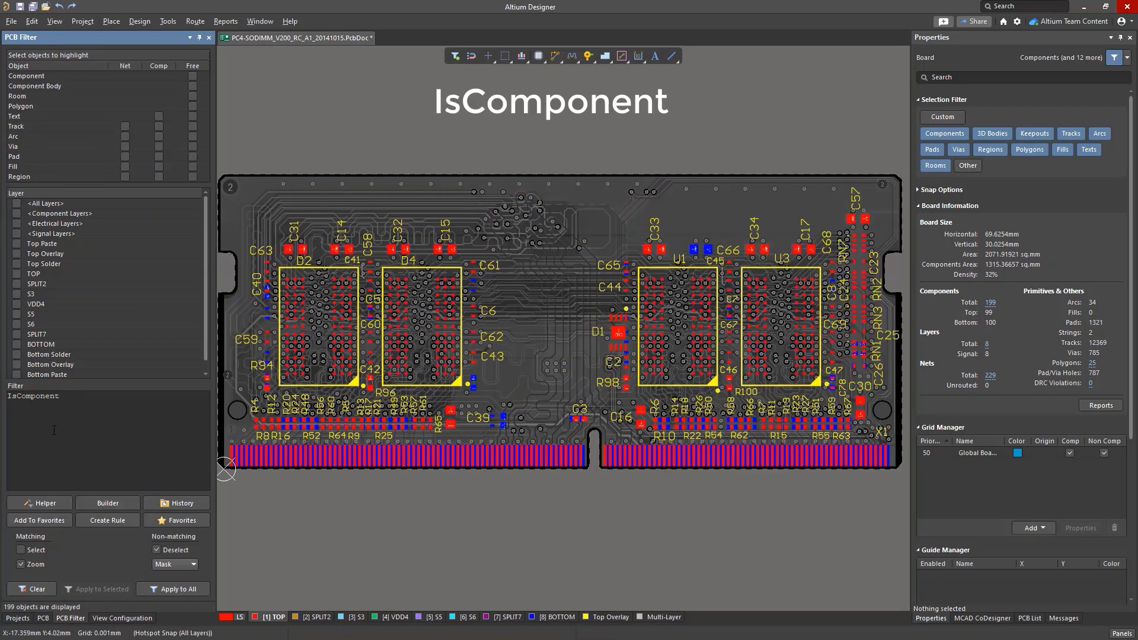
click(31, 588)
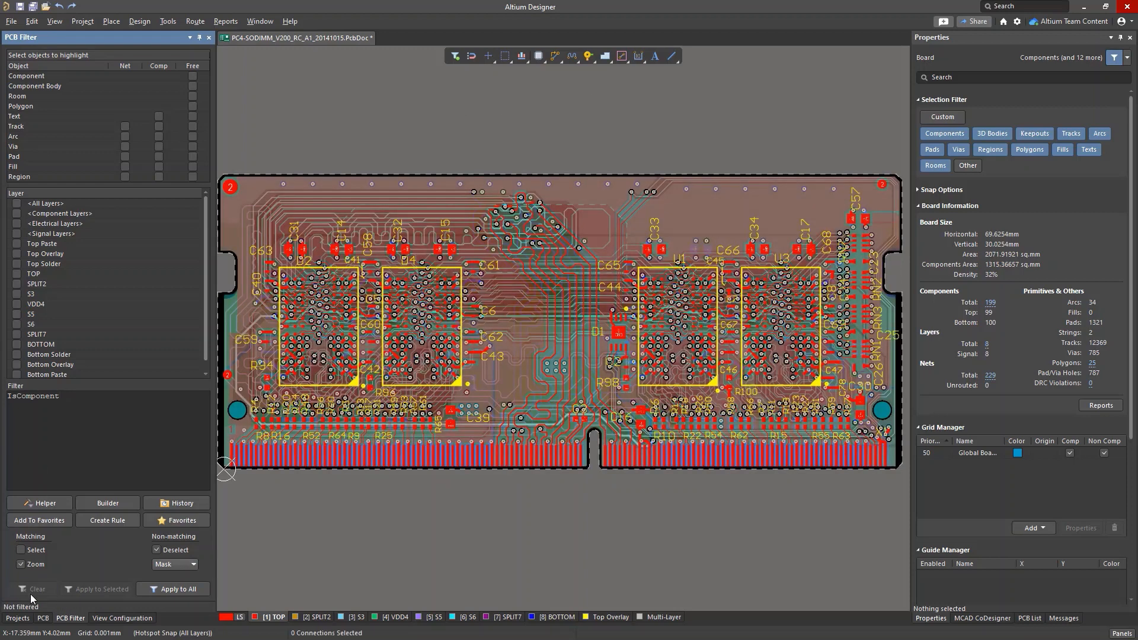
Step: Check a track's width, then replace the Width = 0.17 query with Net = 'GND'
click(559, 240)
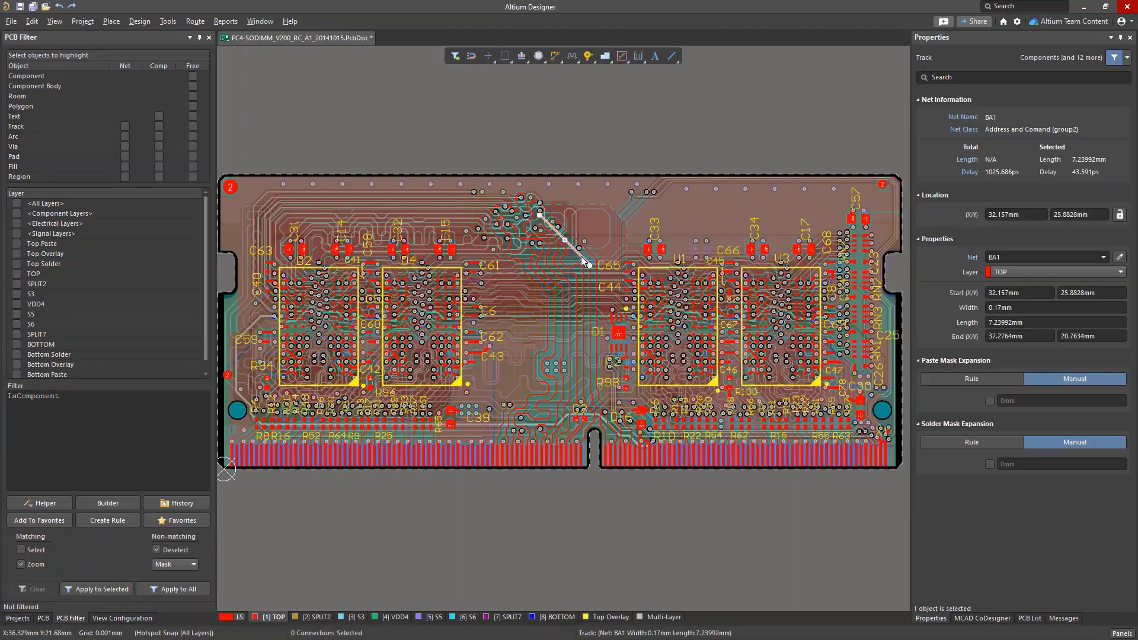
mouse_move(1035, 117)
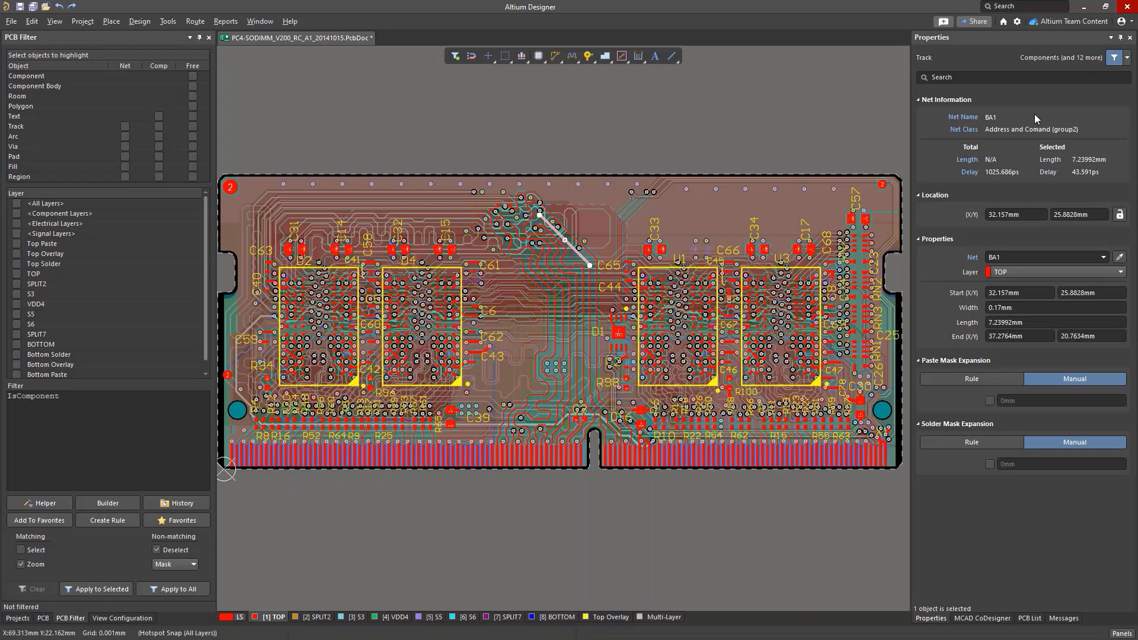
mouse_move(925, 493)
text(Width = 0.17)
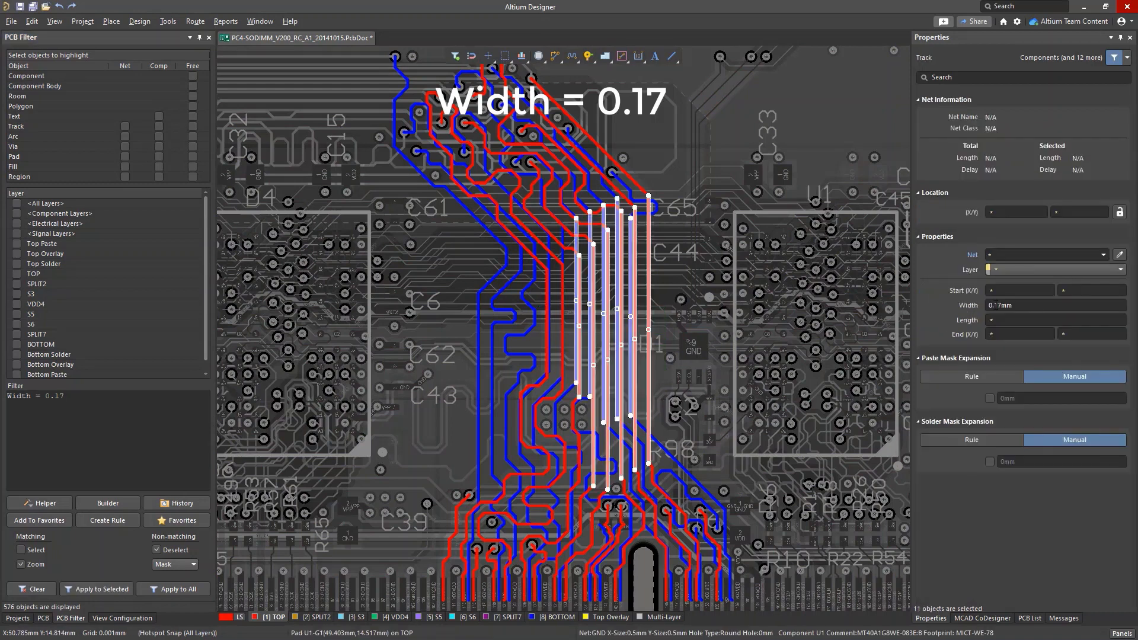
triple_click(1054, 304)
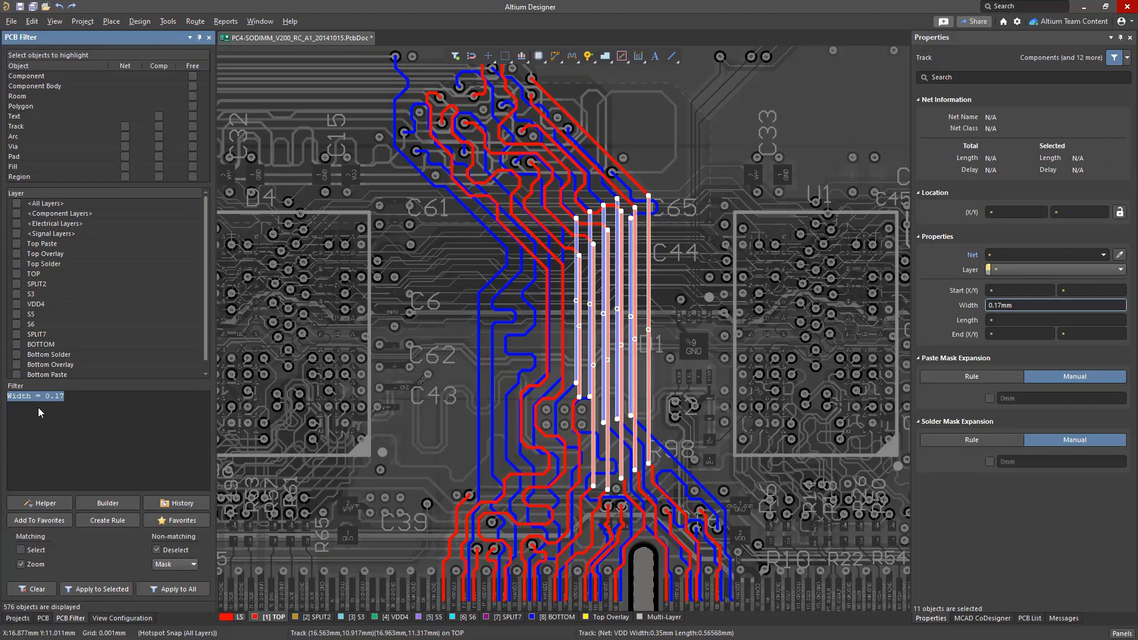
text(Net = 'GND')
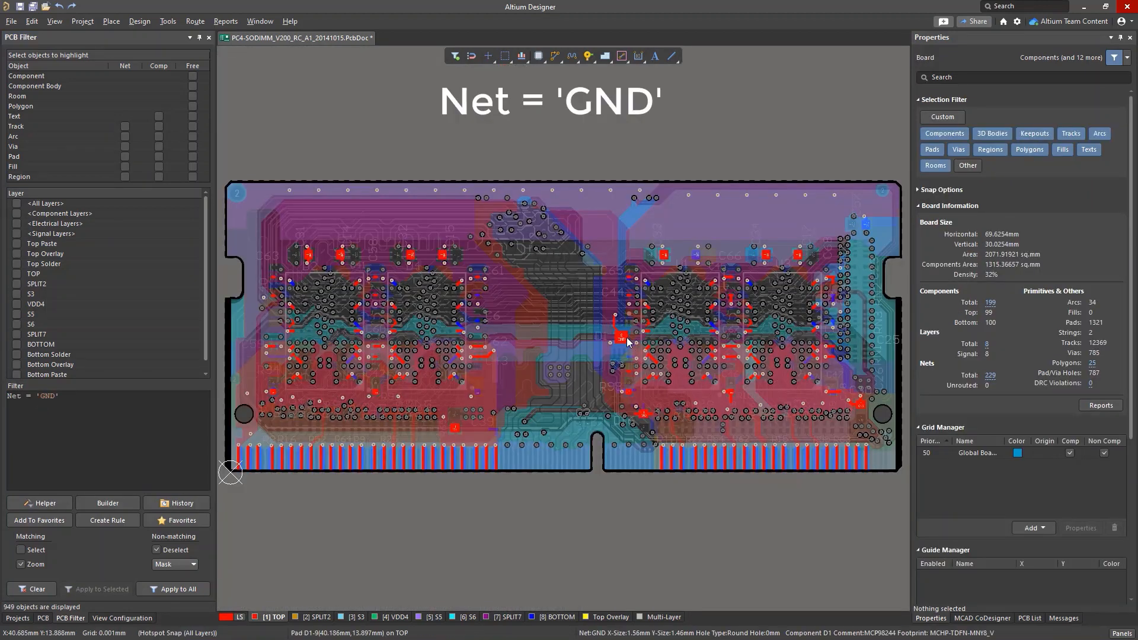
click(620, 337)
text(I)
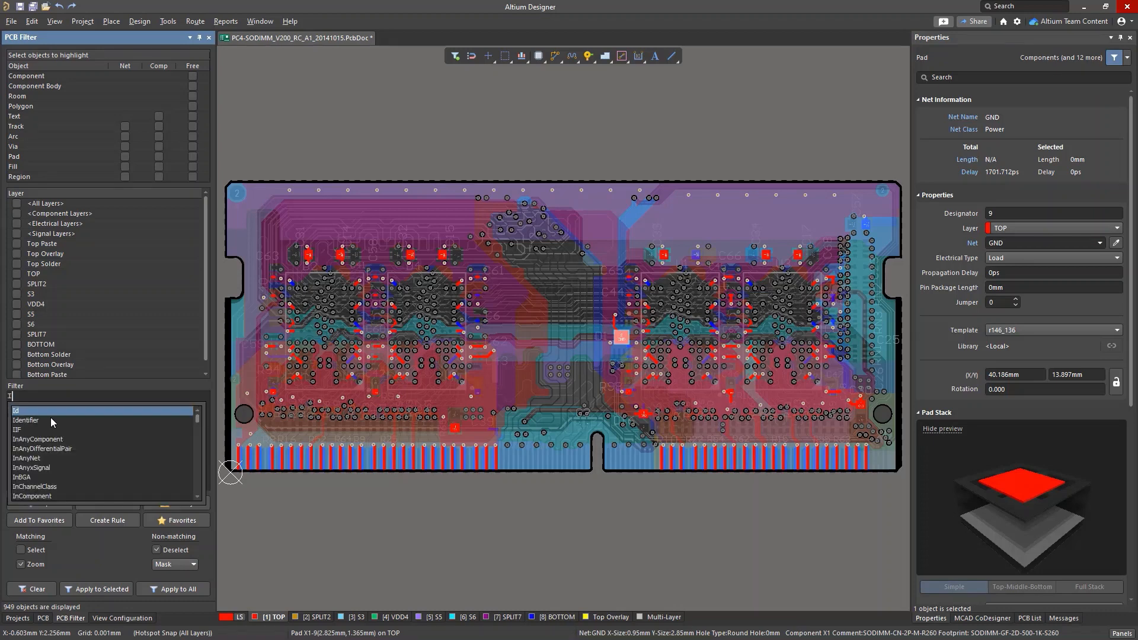
Step: Run IsSMTComponent and IsWire filter queries, then start an InNet(' query
text(sSmt)
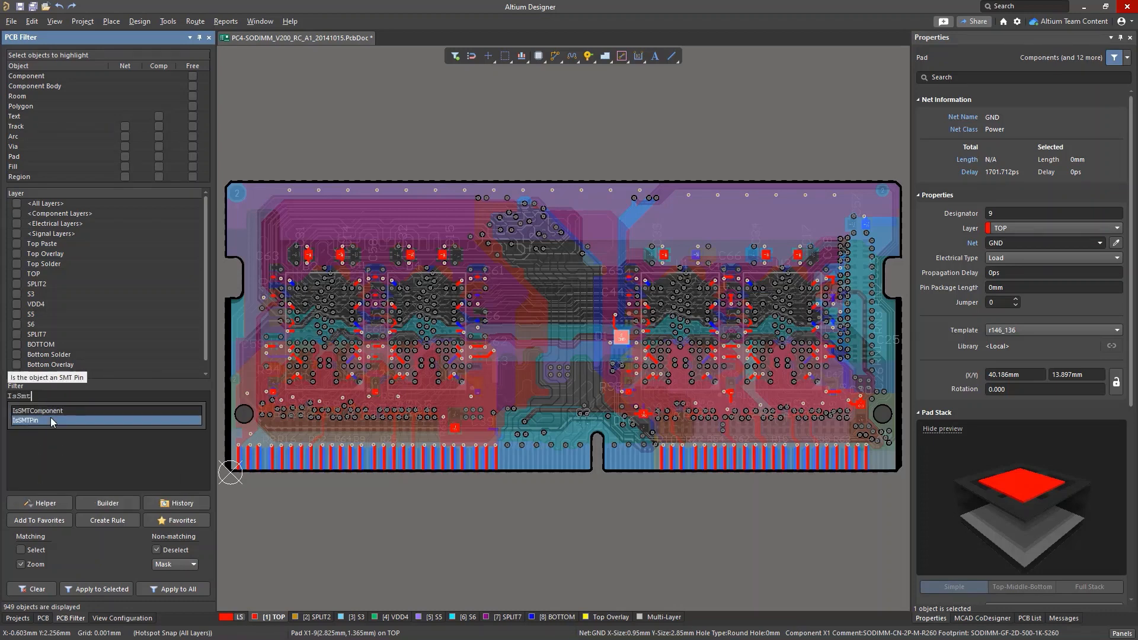
click(26, 420)
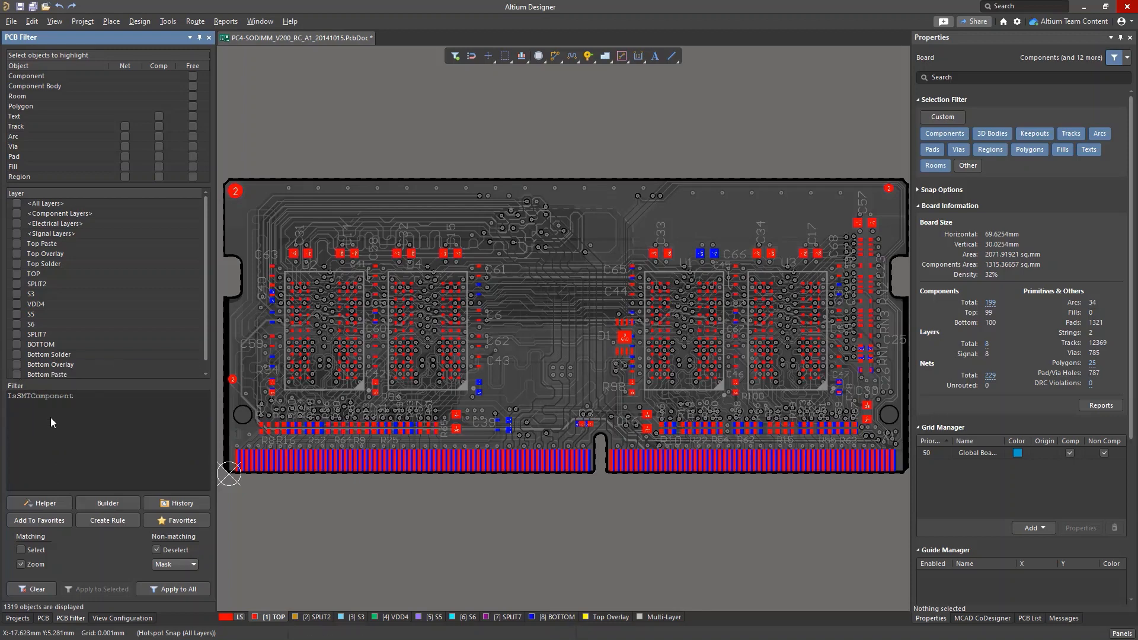
click(172, 589)
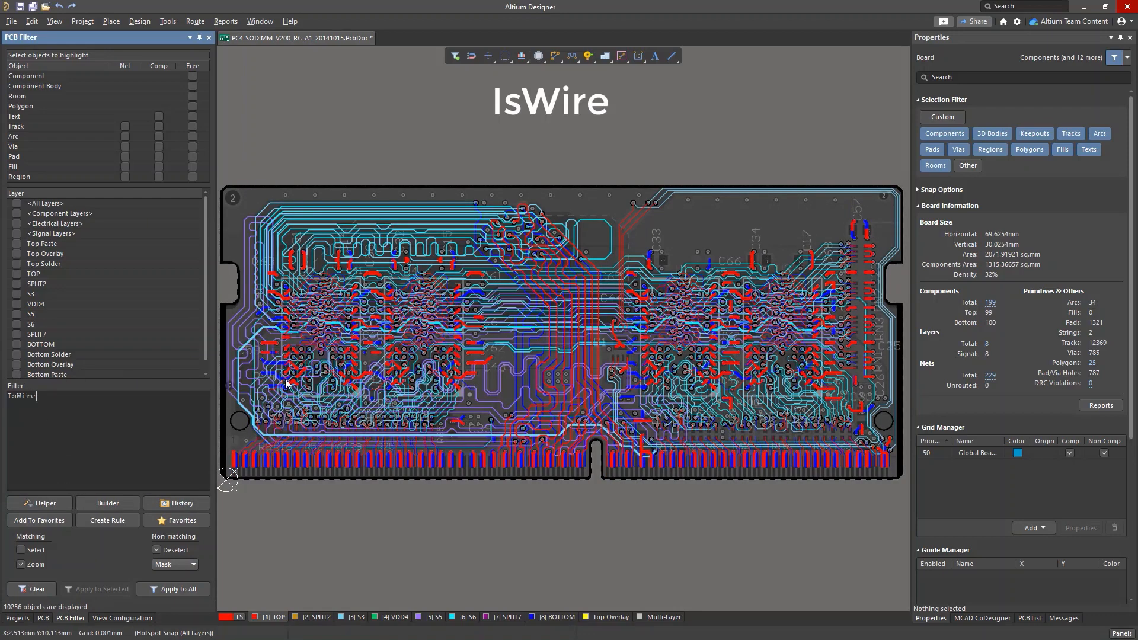
click(177, 588)
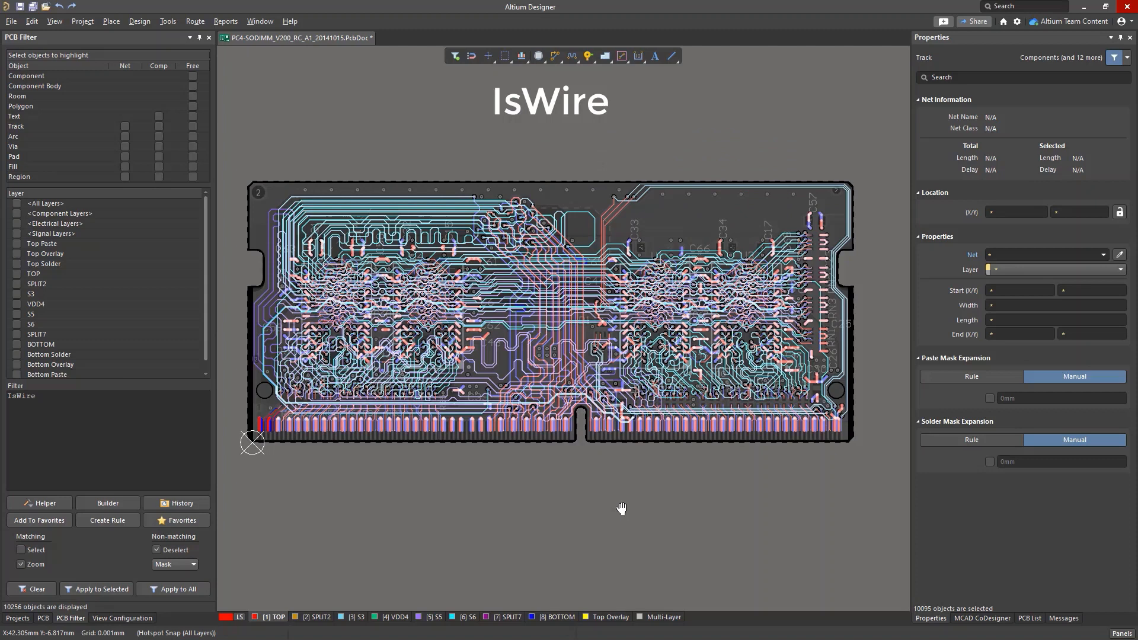
click(476, 499)
text(InNet(')
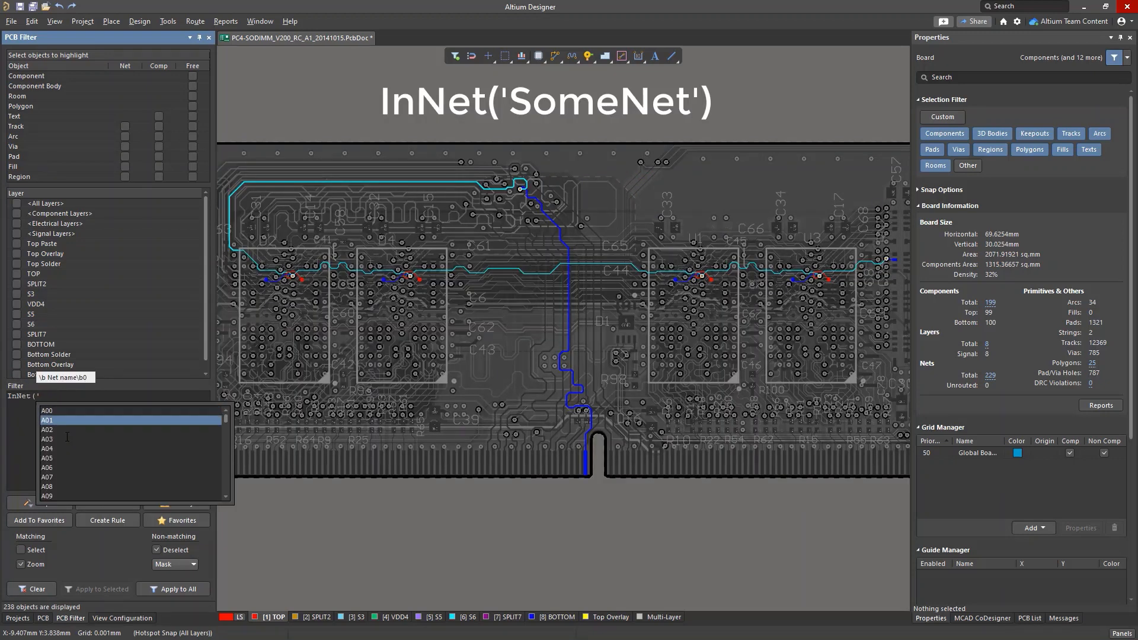
Step: Pick a net class and then Sheet3 from autocomplete, then start a HasFootprint query
click(48, 439)
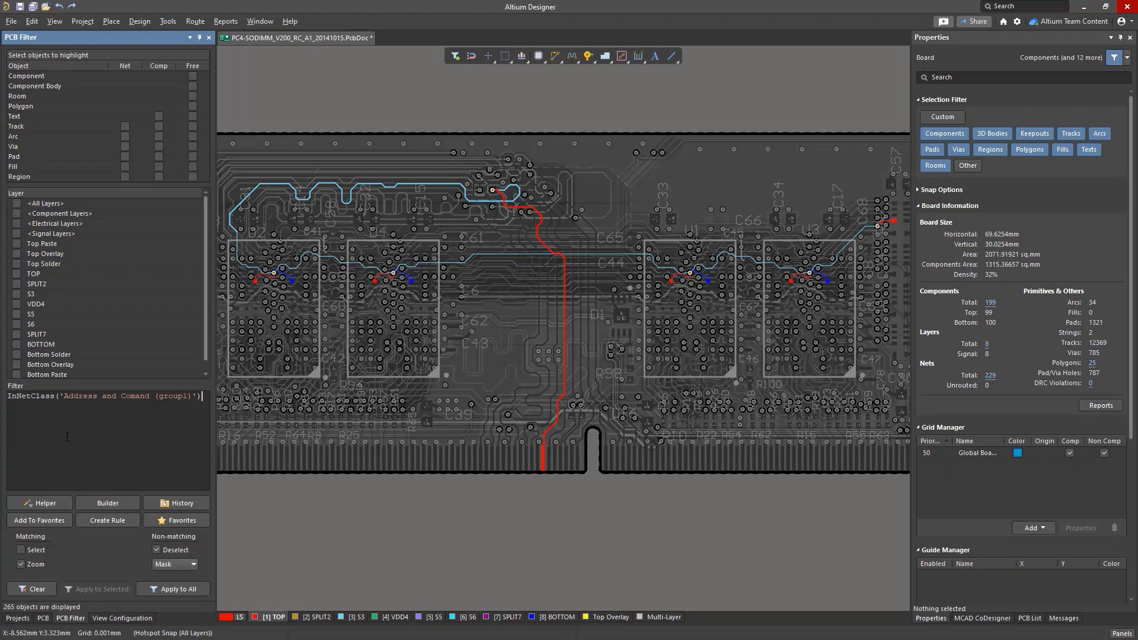
click(173, 588)
text(InComponentClass(')
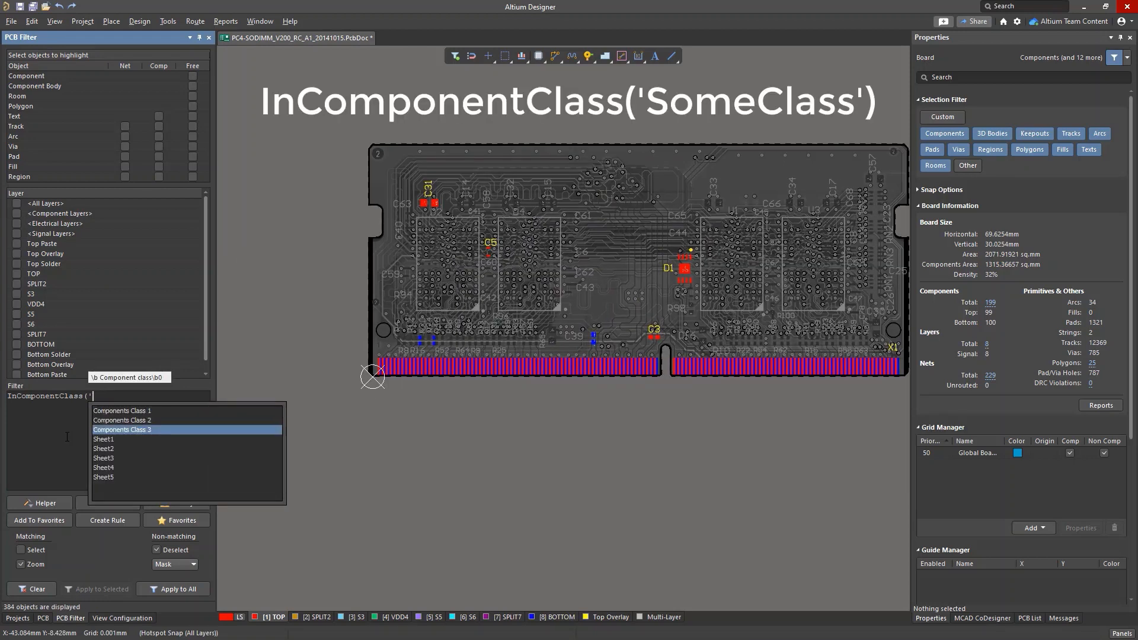
click(103, 458)
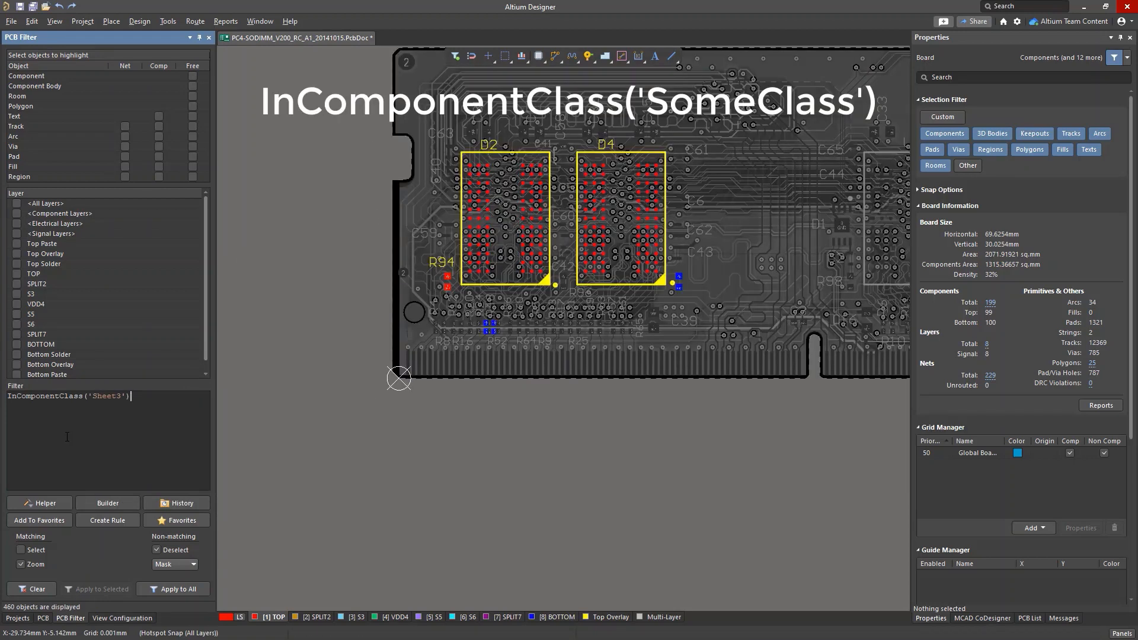
text(HasFootprint('MICT-WE-78)
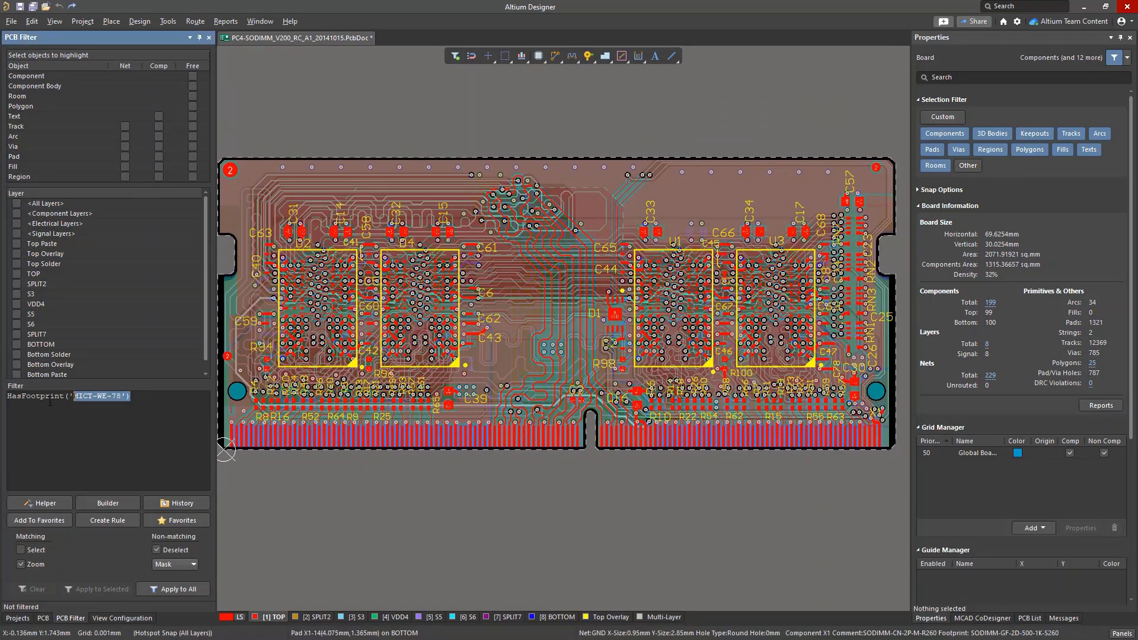
Step: Apply the OnMultiLayer query, clear the filter, and bring up Query Helper
text(OnM)
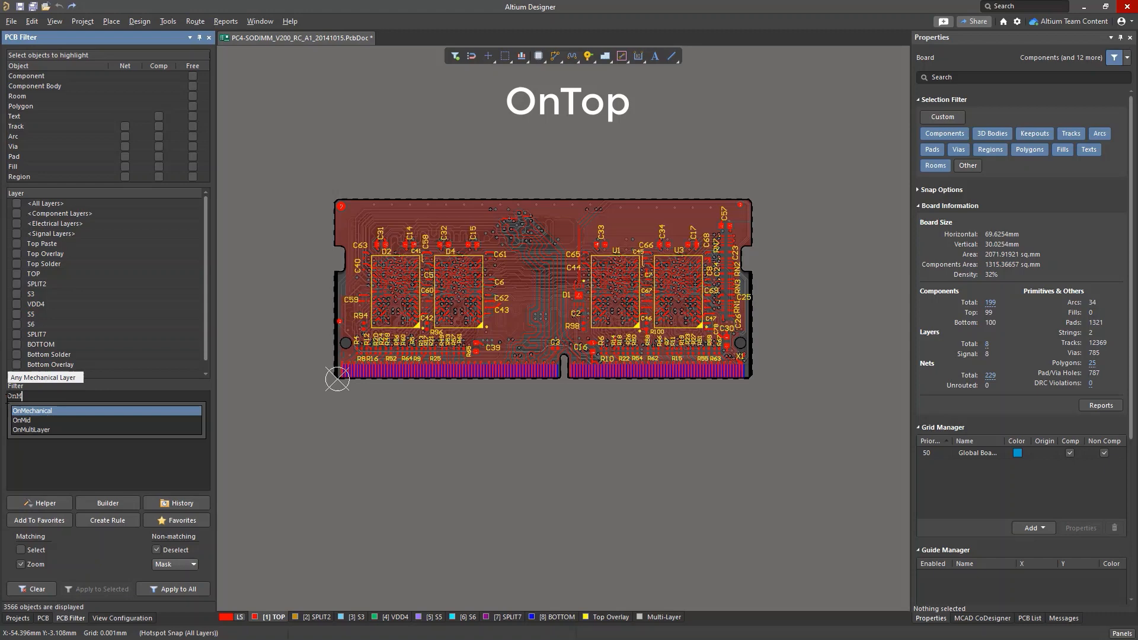
click(22, 421)
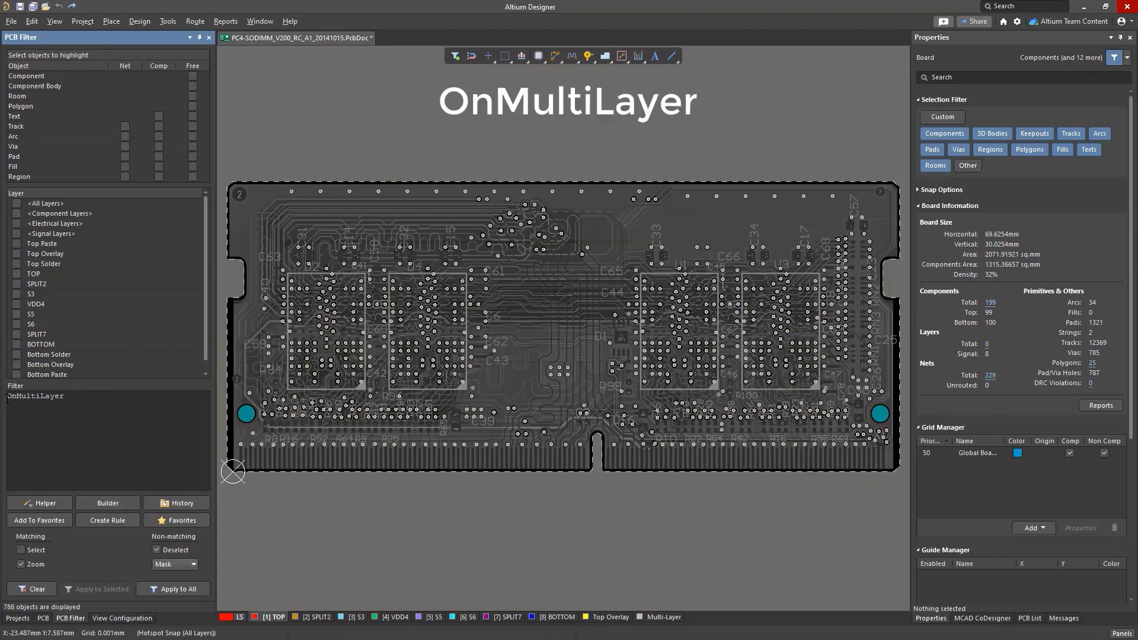
click(31, 588)
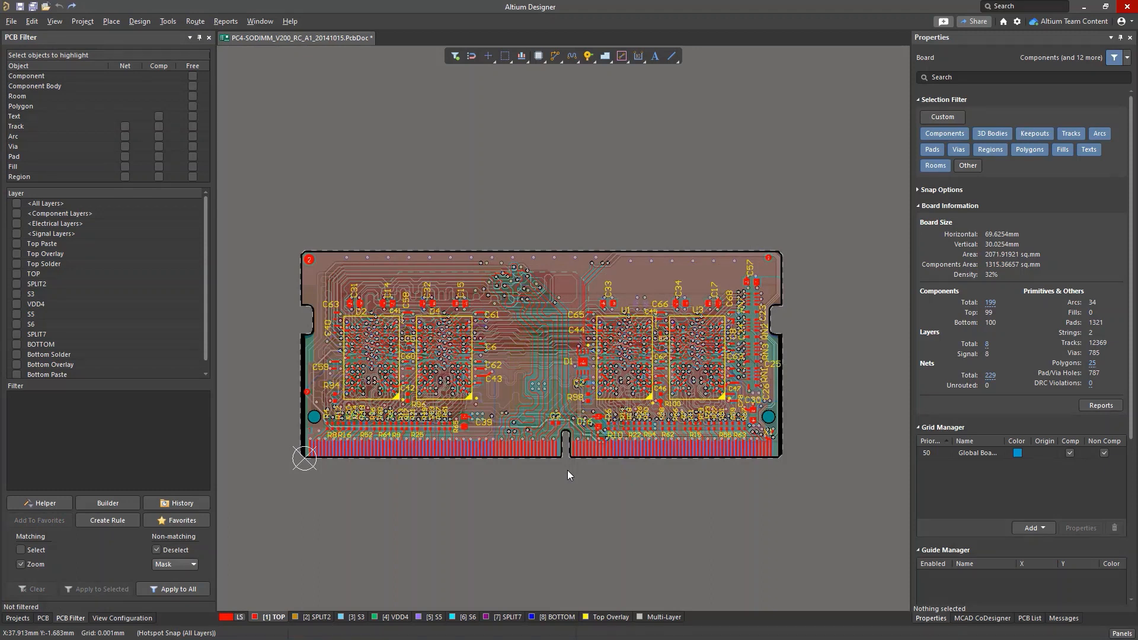
mouse_move(152, 496)
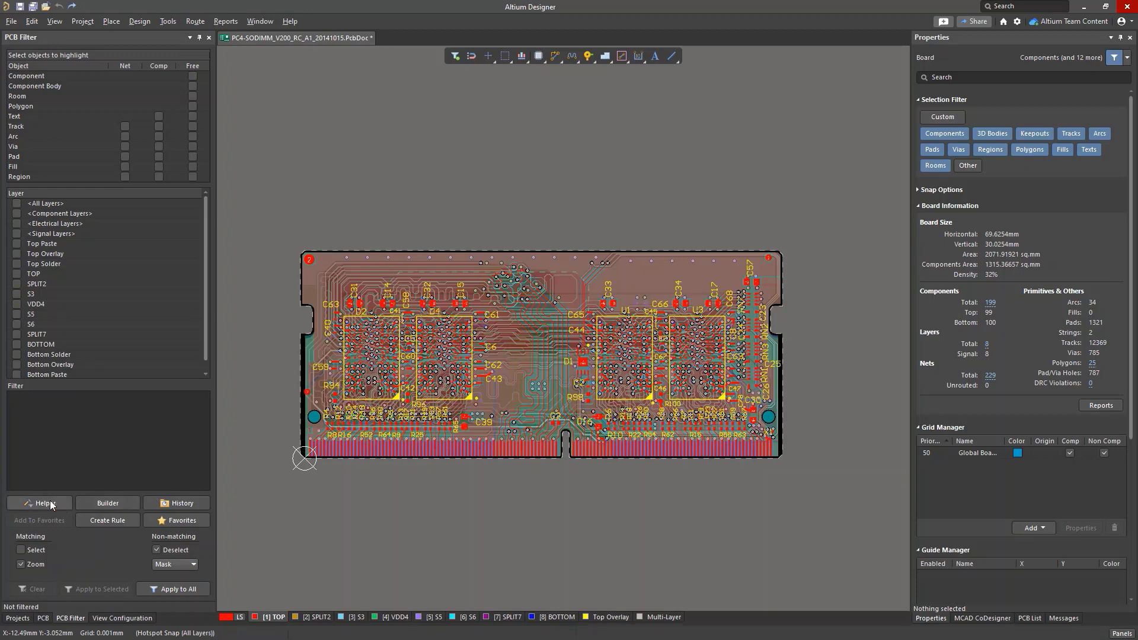
click(39, 503)
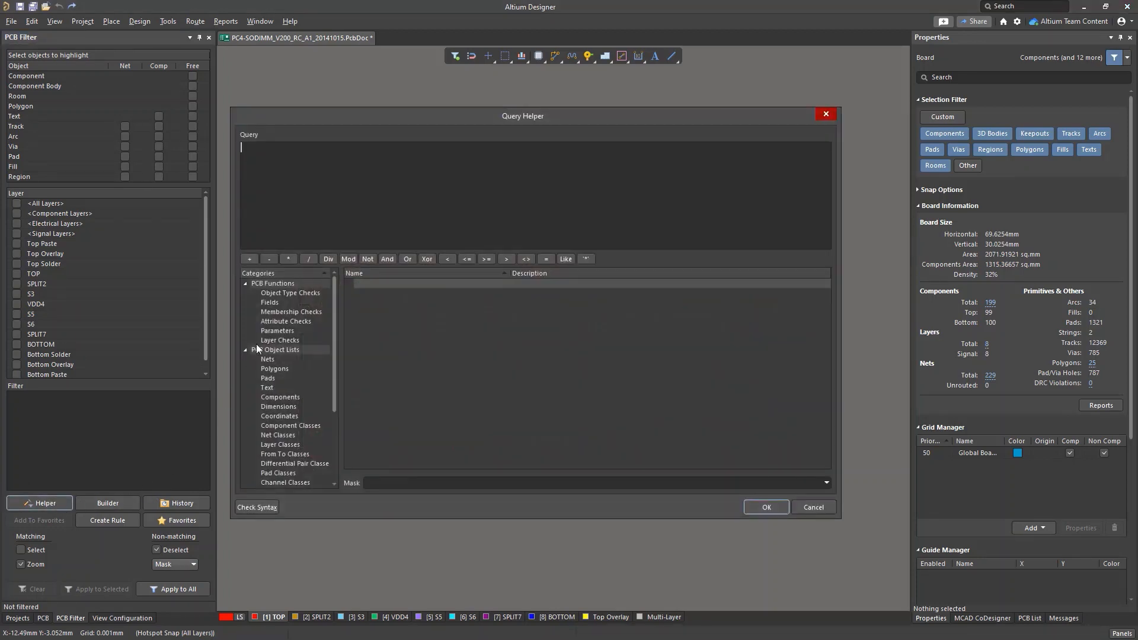
Step: Browse Fields, Attribute Checks, Layer Checks and Parameters, ending on Object Type Checks
click(290, 292)
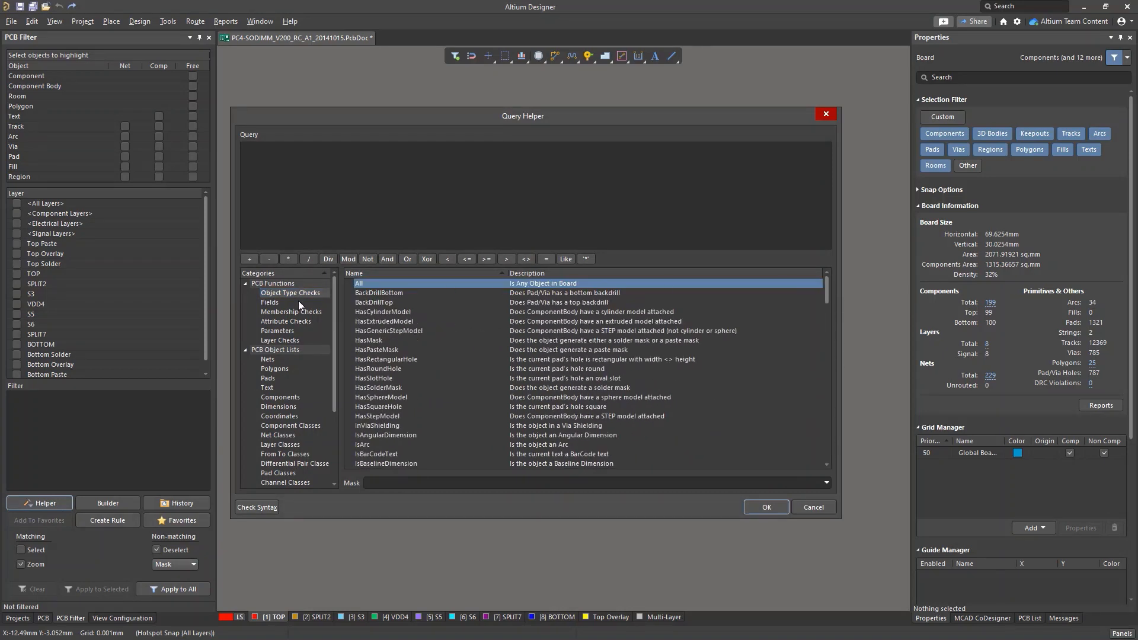
click(269, 302)
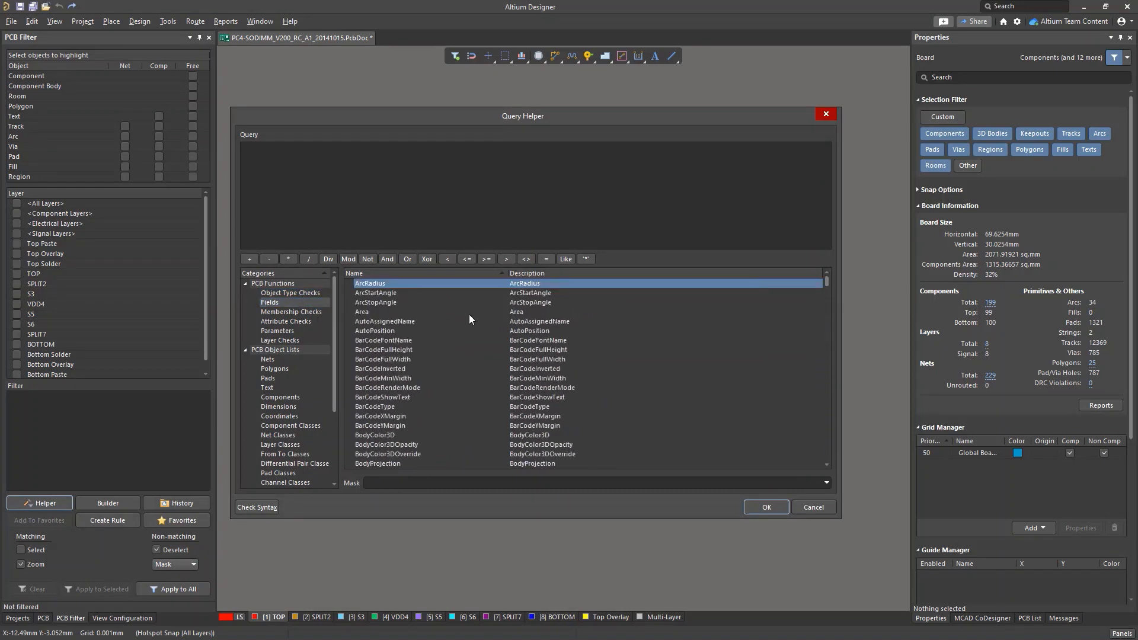
click(286, 320)
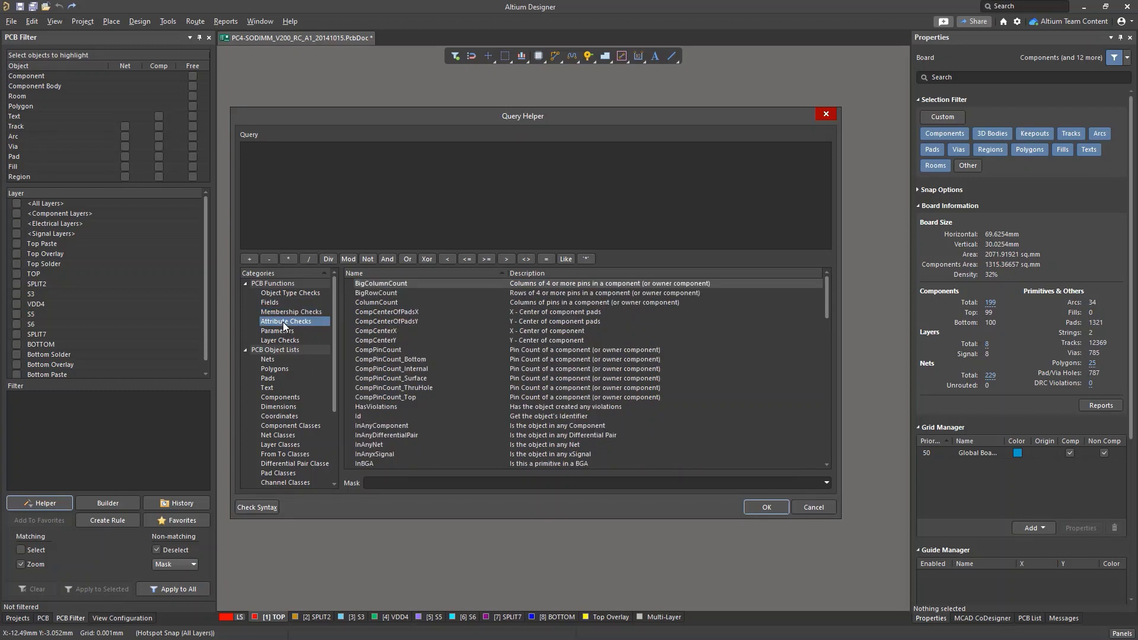
scroll(down, 3)
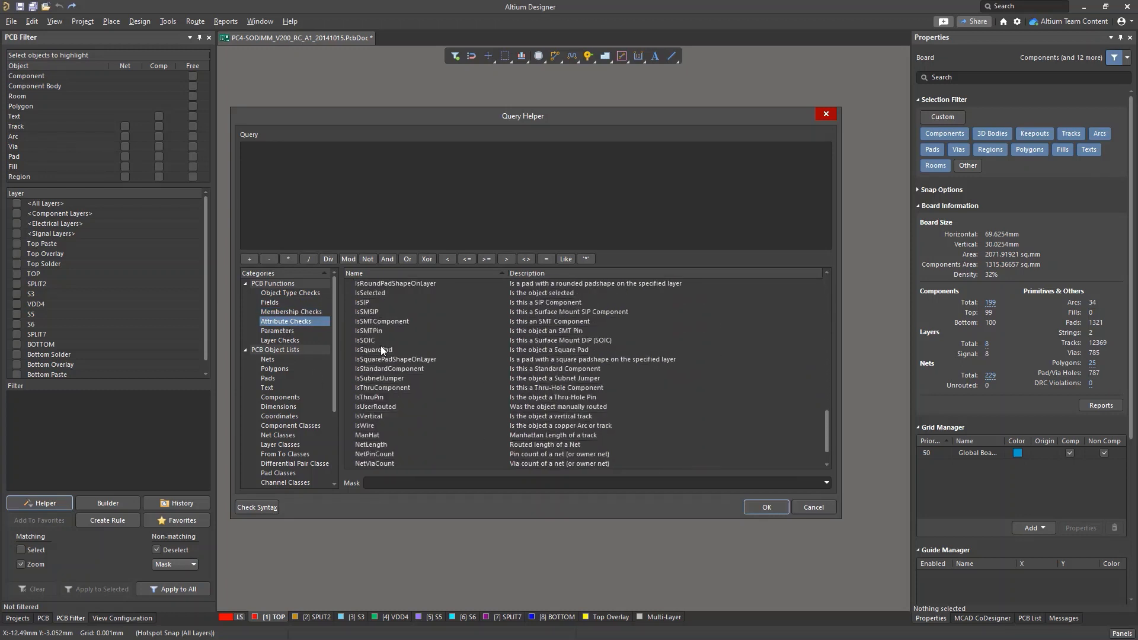
click(279, 341)
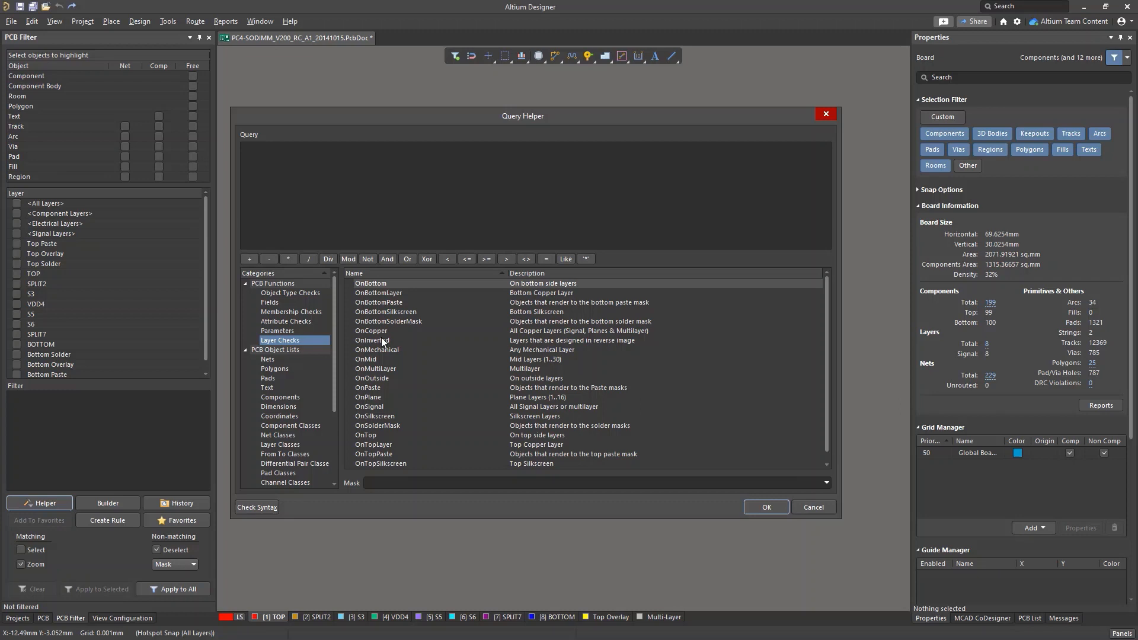
click(278, 331)
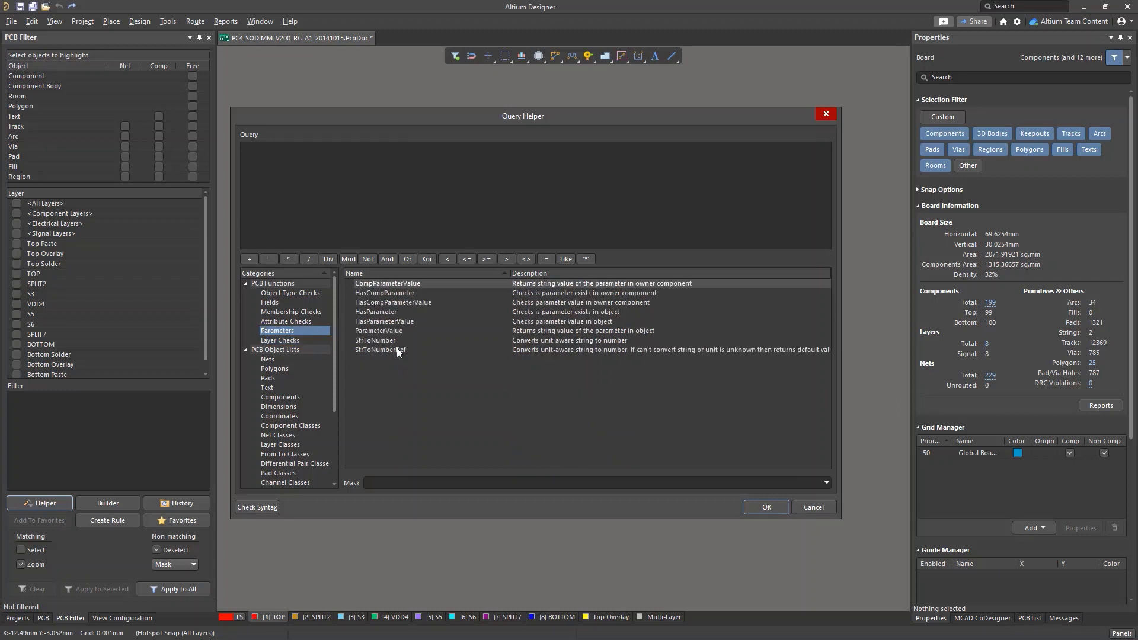
mouse_move(491, 369)
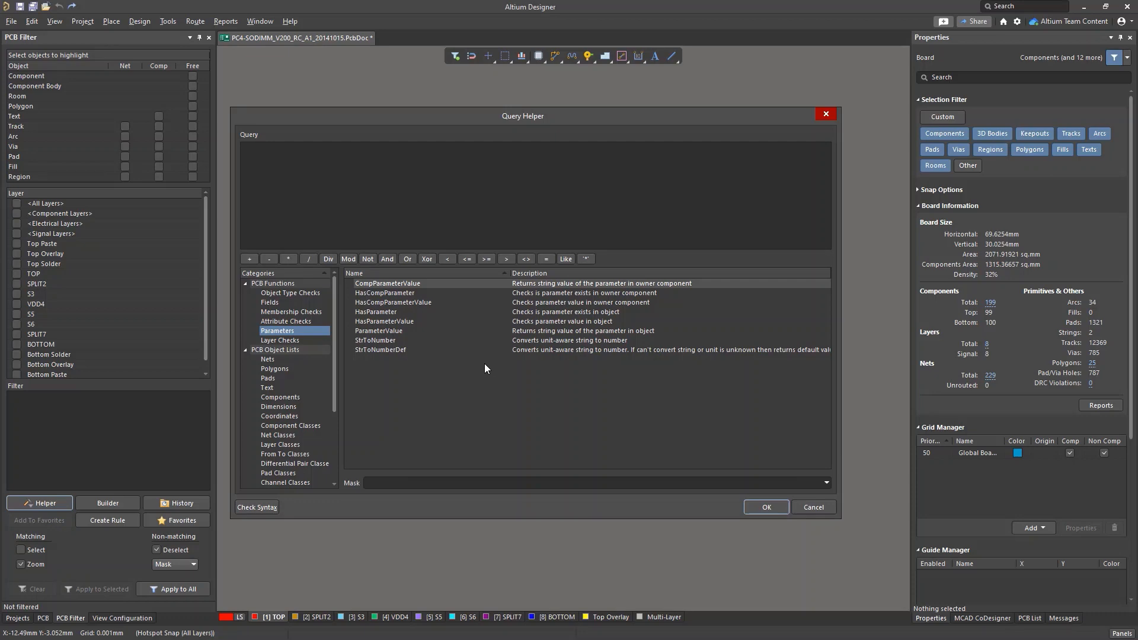
click(290, 293)
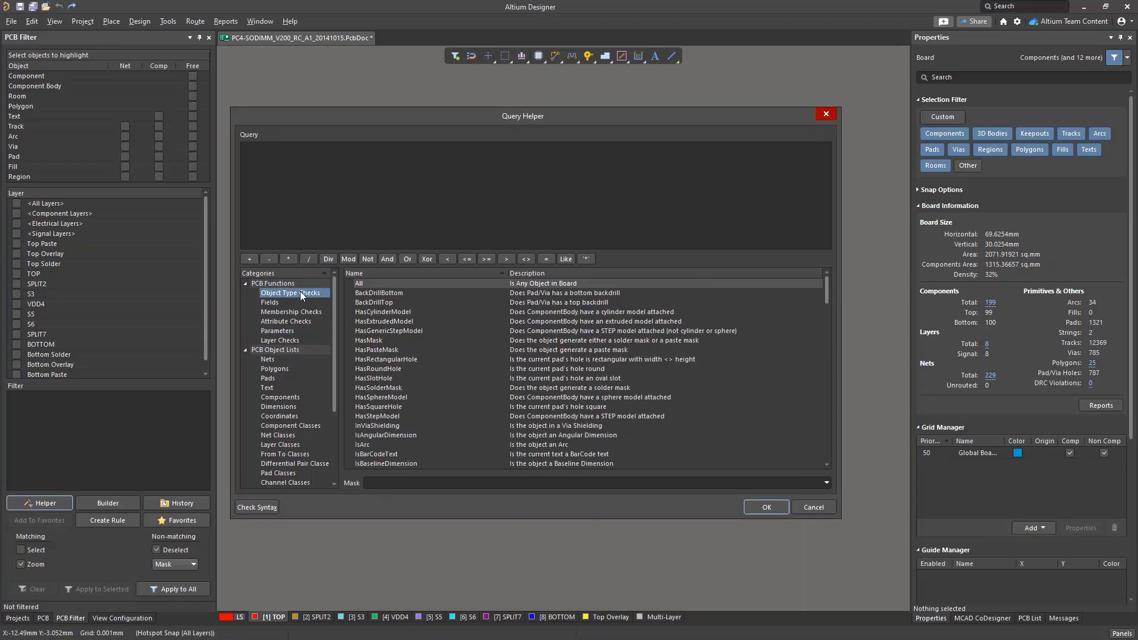